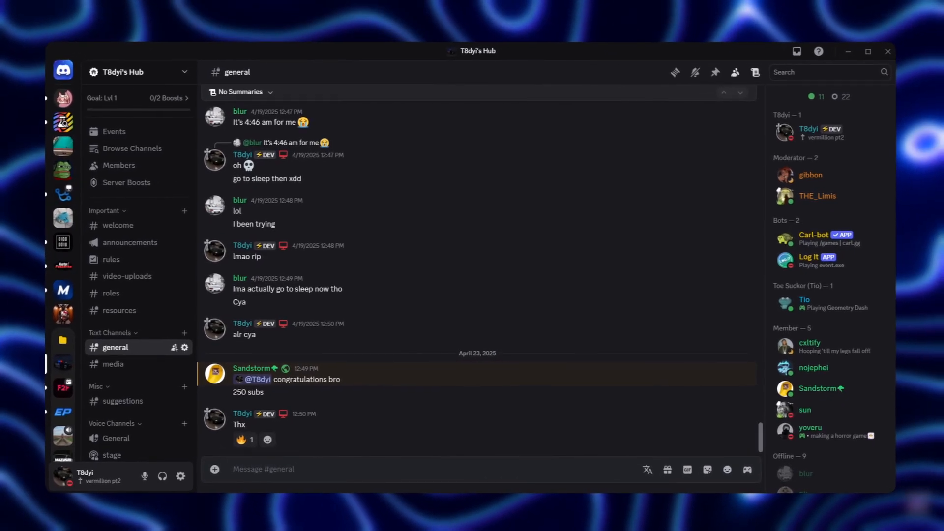
- Search the experiments for 'Desktop Visu' to surface the Desktop Visual Refresh matches
text(D)
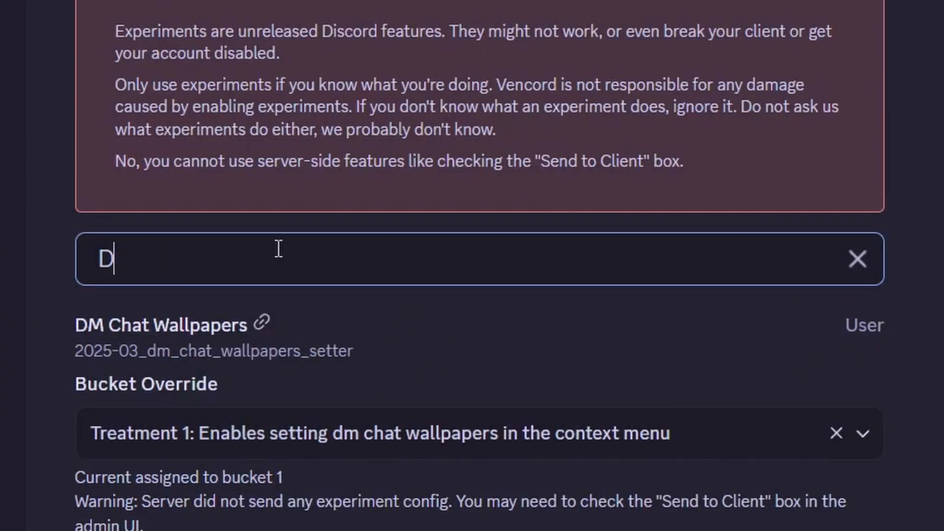
text(esktop Visual Refresh)
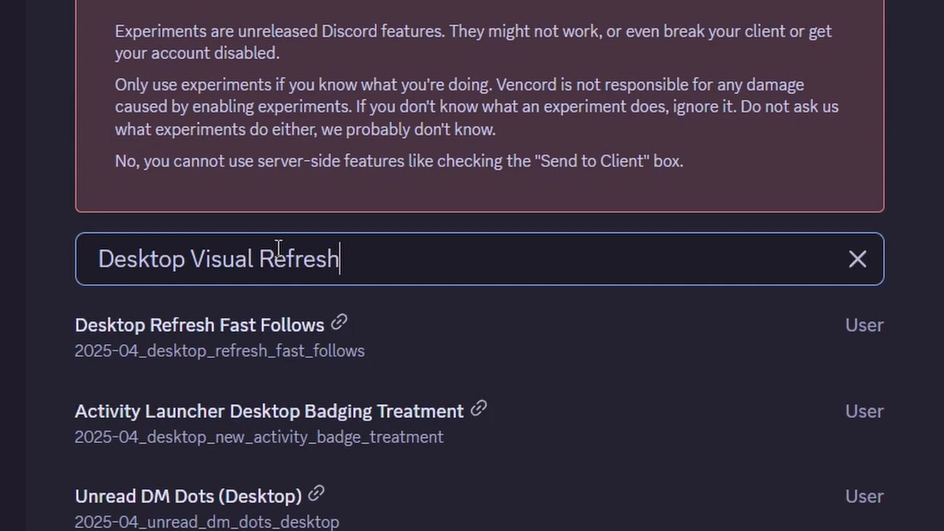
mouse_move(920, 161)
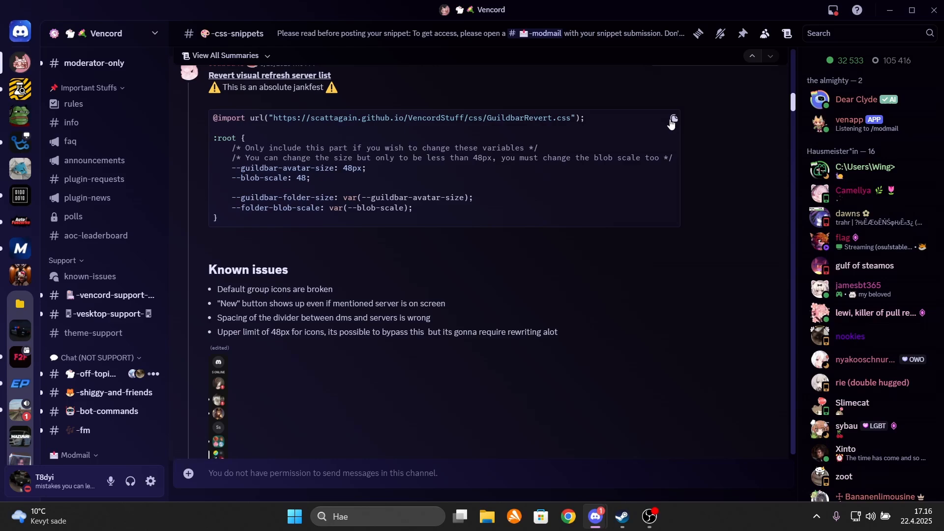
- Copy the Revert Visual Refresh Server List snippet into the QuickCSS editor window
click(672, 119)
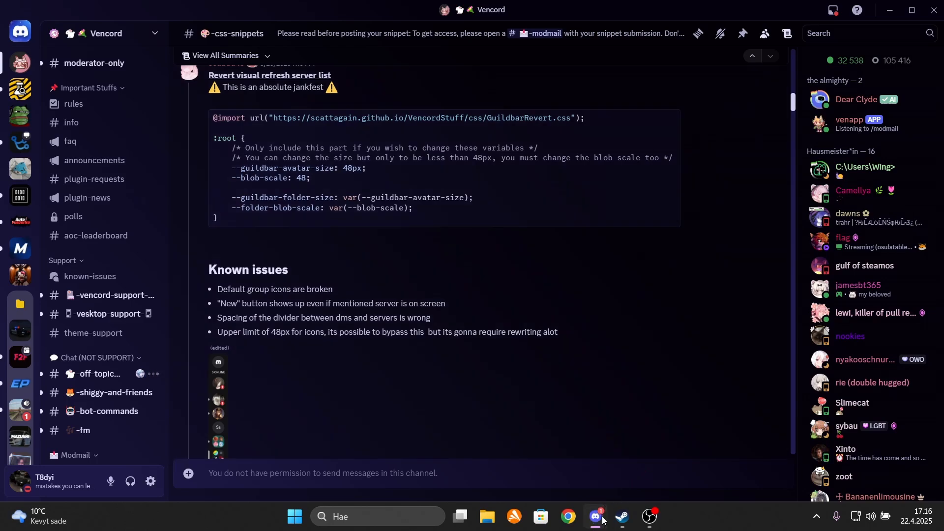
click(595, 517)
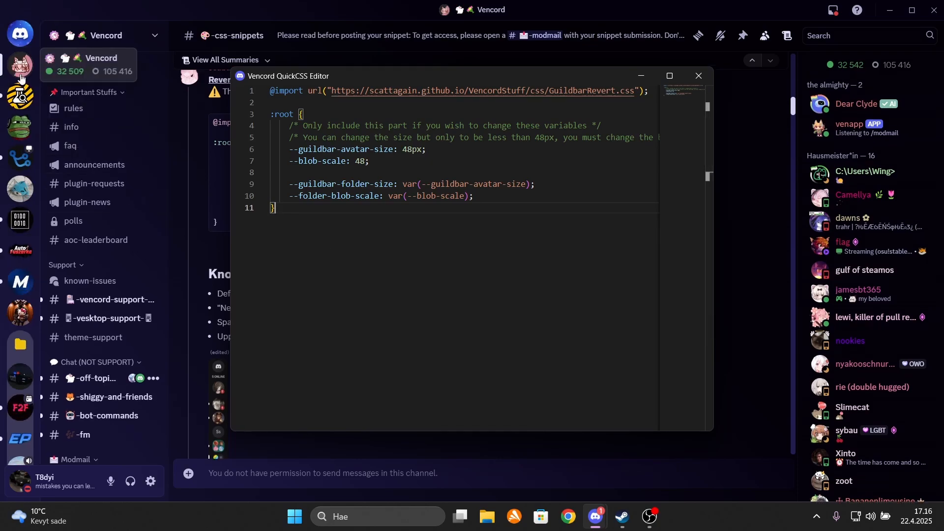
click(698, 75)
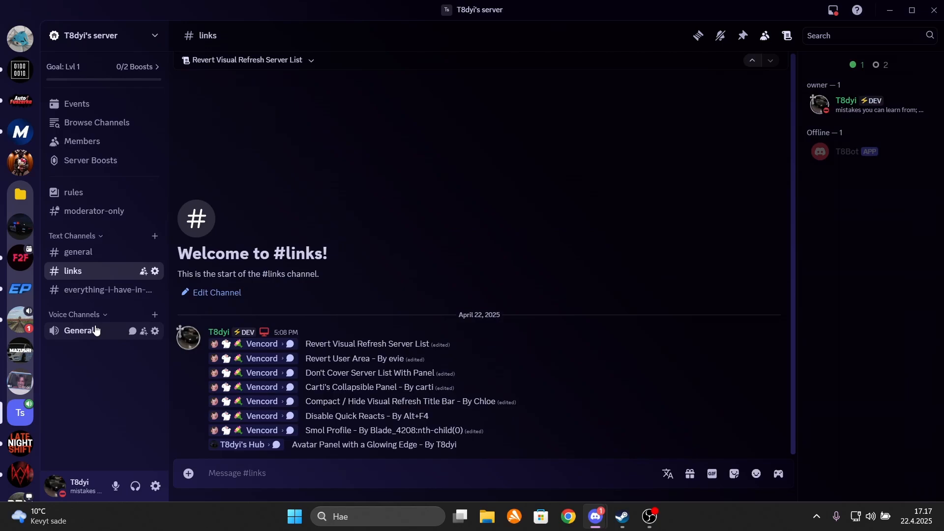
- Jump from #links to carti's collapsible panel CSS snippet thread in #css-snippets
click(79, 330)
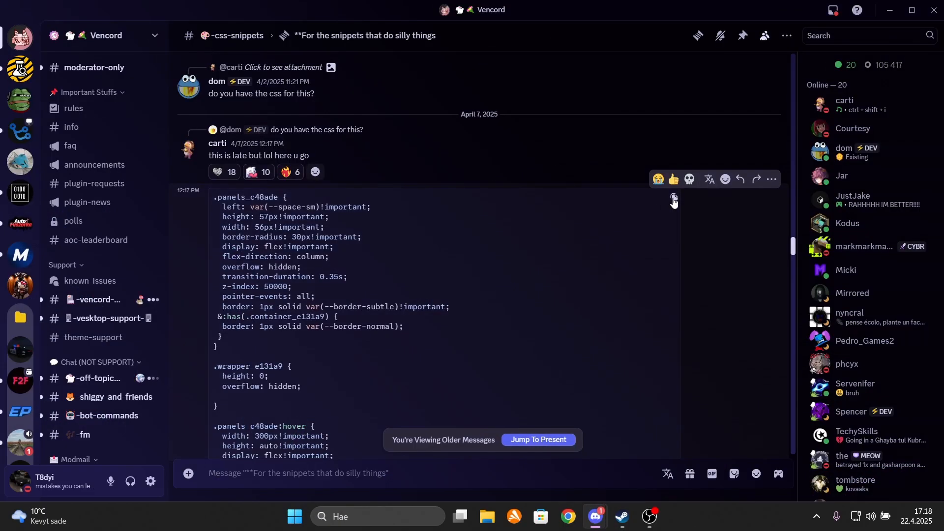
- Return to your server's #links channel listing the snippet messages
scroll(down, 3)
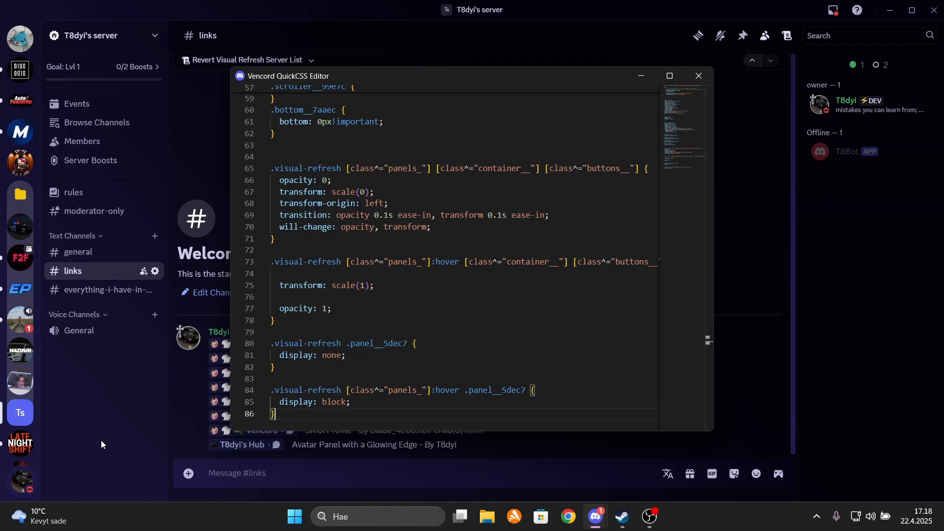
click(697, 75)
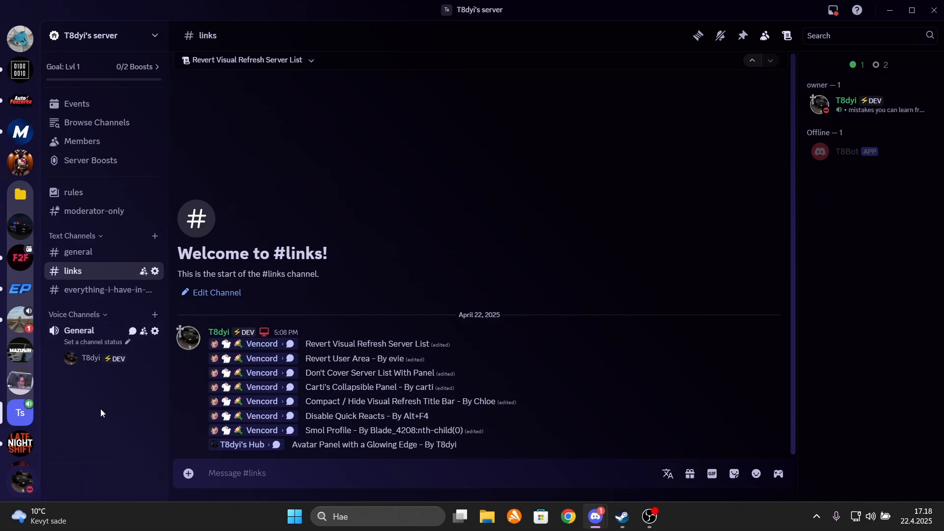
mouse_move(76, 415)
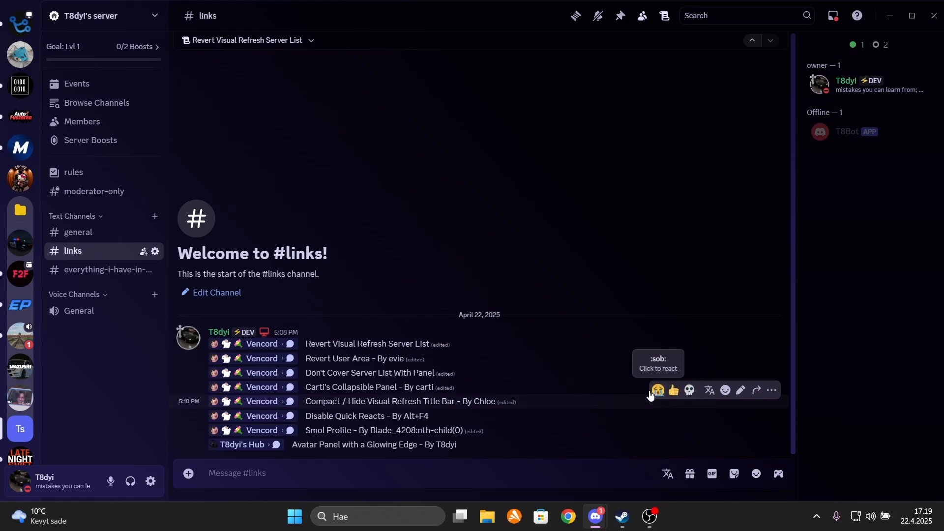
mouse_move(269, 413)
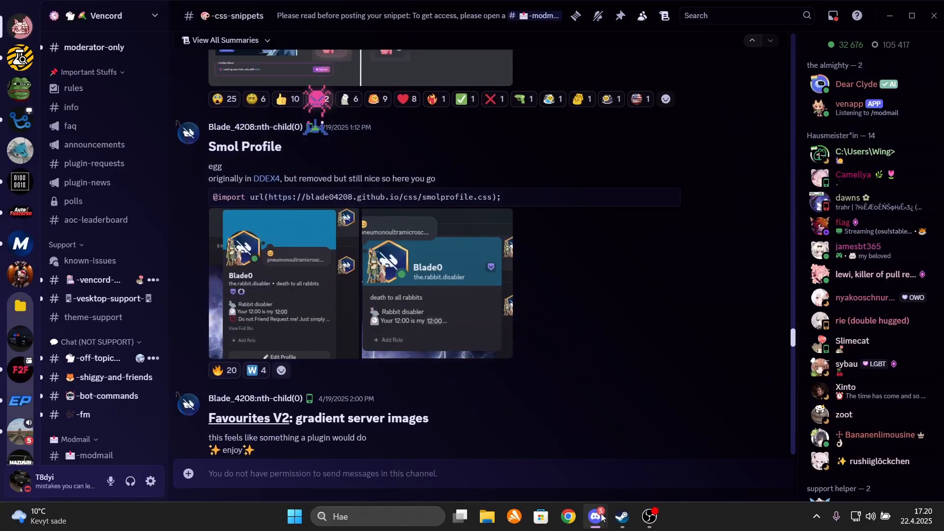
click(595, 515)
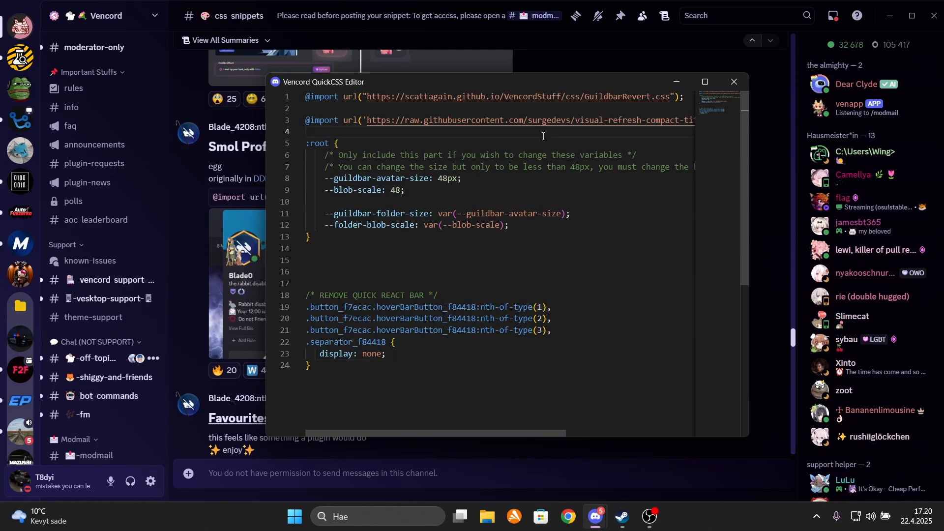
key(enter)
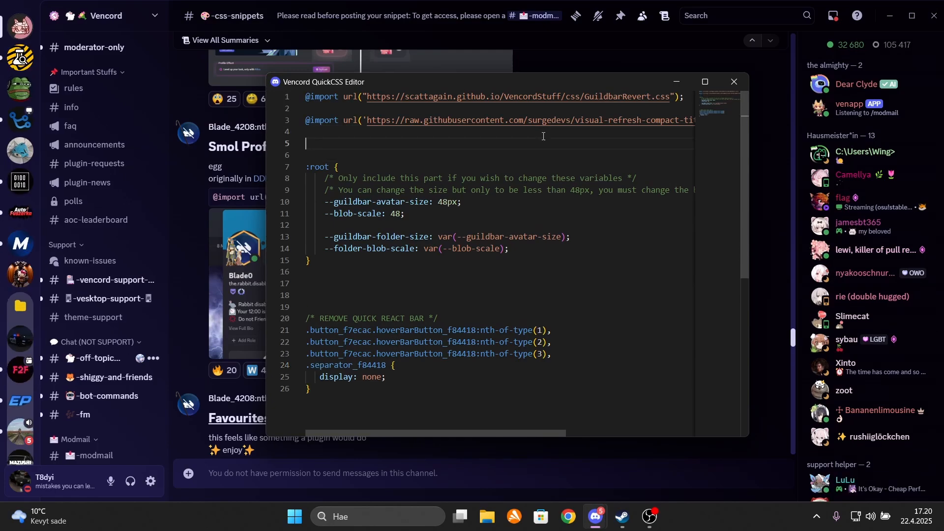
text(@import url(https://blade04208.github.io/css/smolprofile.css);)
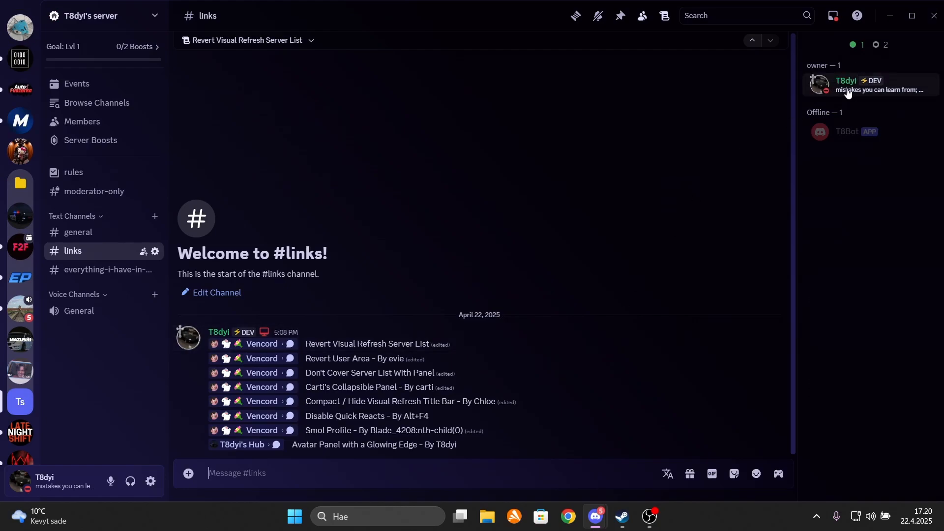
click(846, 83)
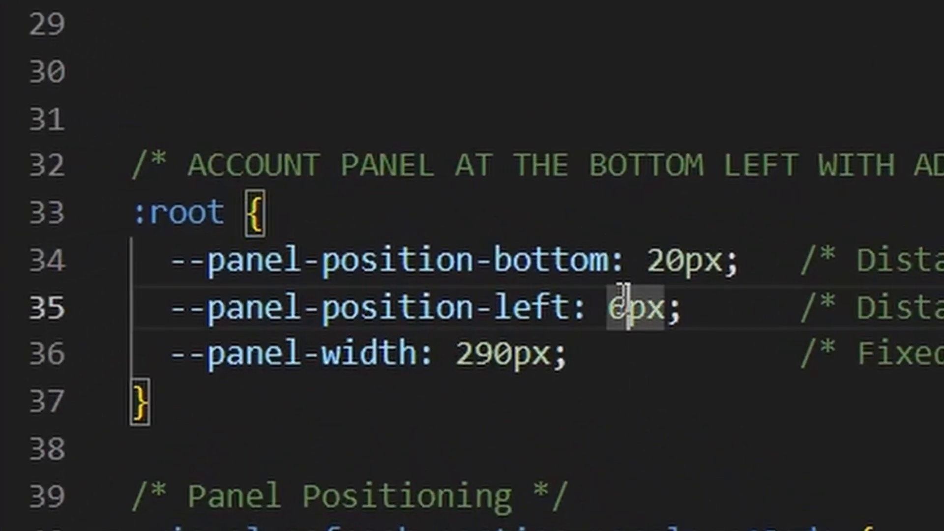
- Change --panel-position-left to 7px in the account panel's :root block
text(7)
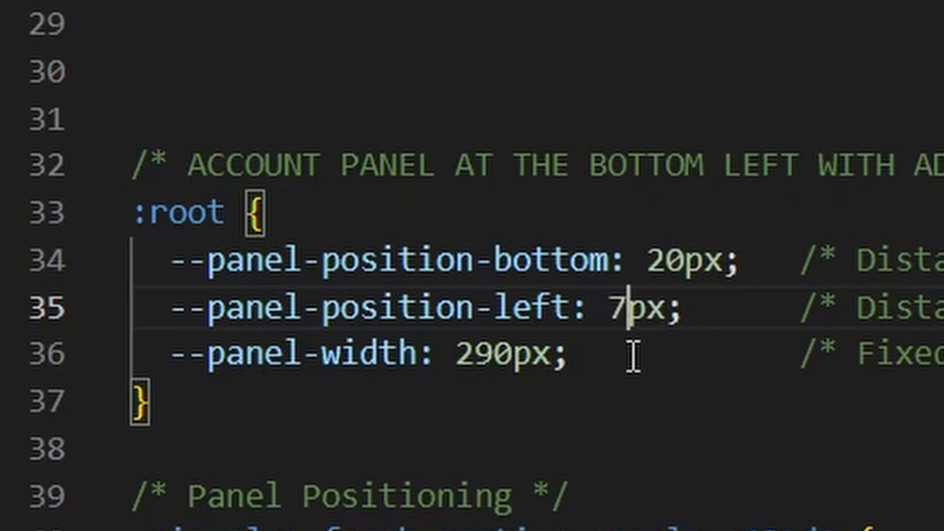